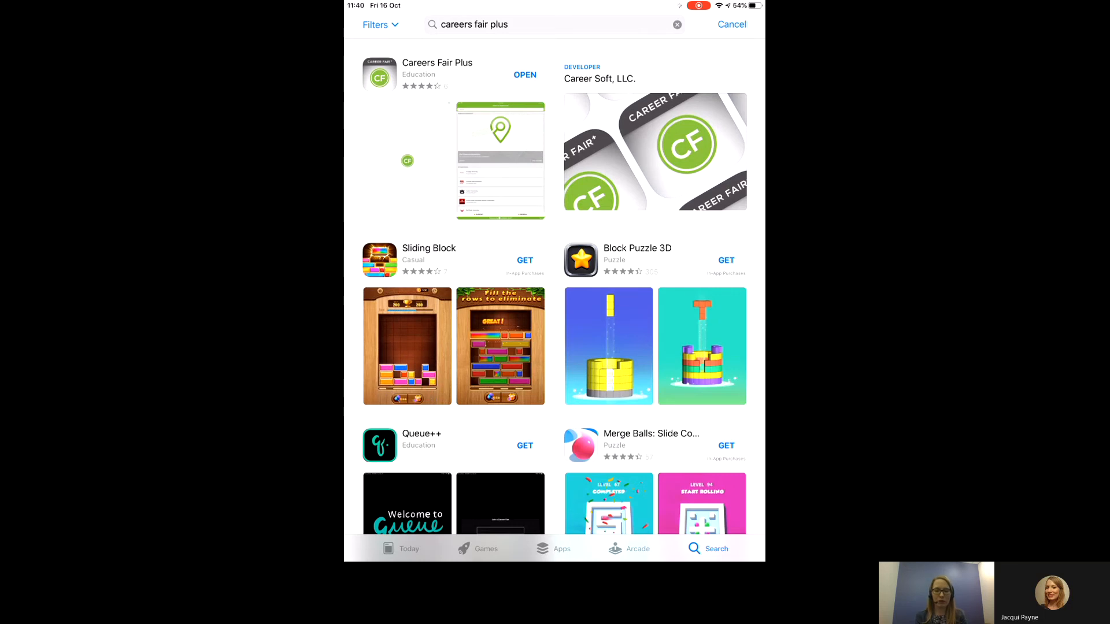
Launch Careers Fair Plus from the App Store search results.
left_click(525, 74)
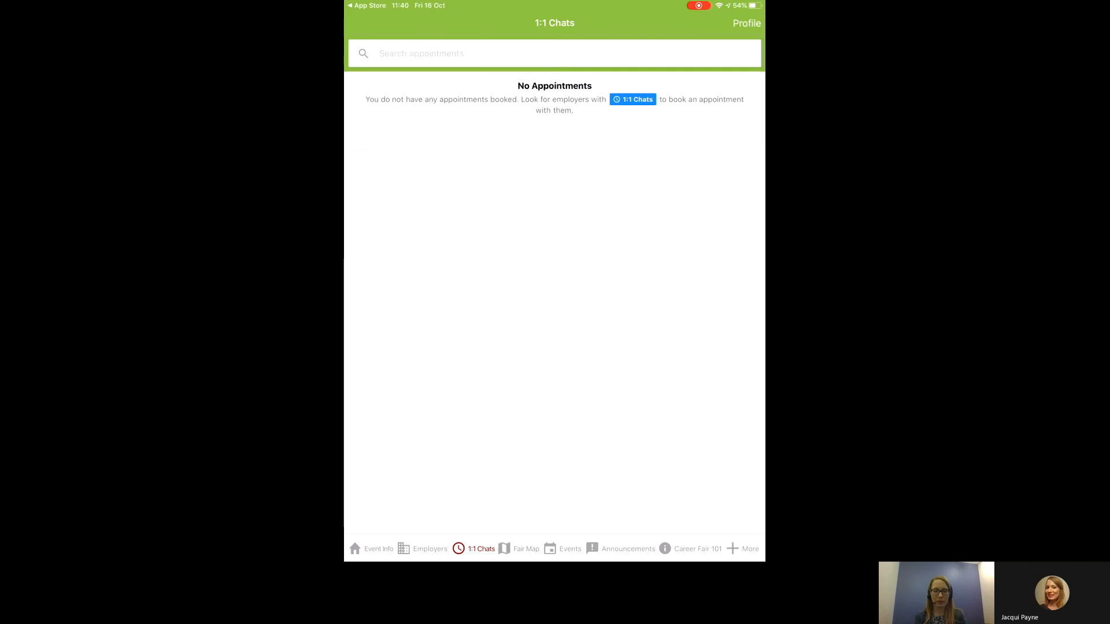
View the Law Careers Fair 27-29 October 2020 event info with the full description expanded.
left_click(378, 548)
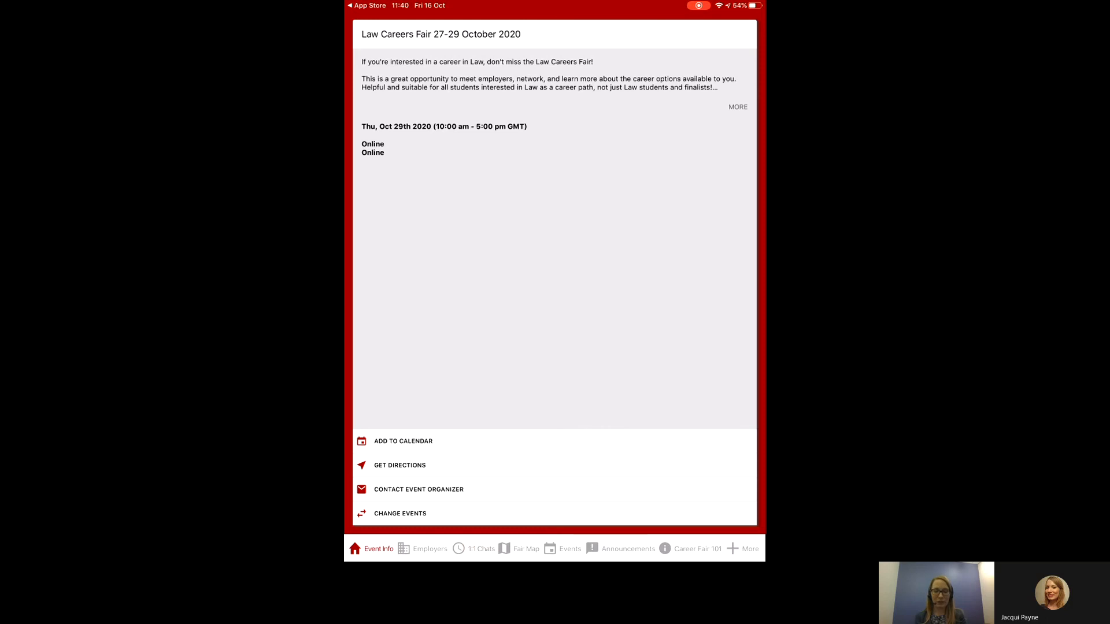
left_click(737, 106)
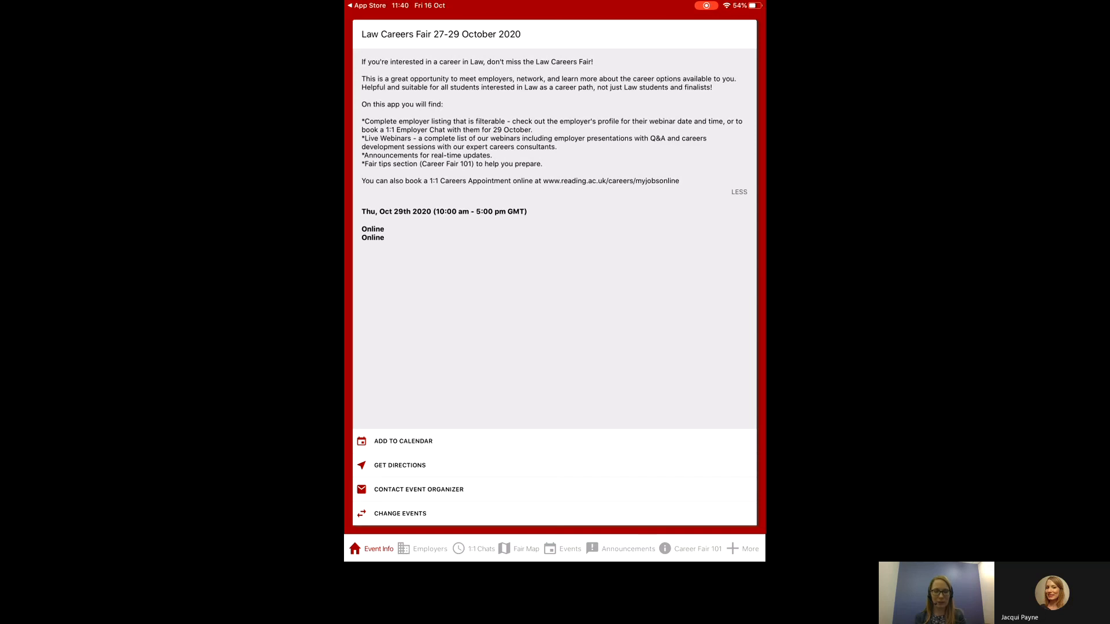
Browse the 22 participating employers and bring up the employer filters on Area of Law.
left_click(429, 548)
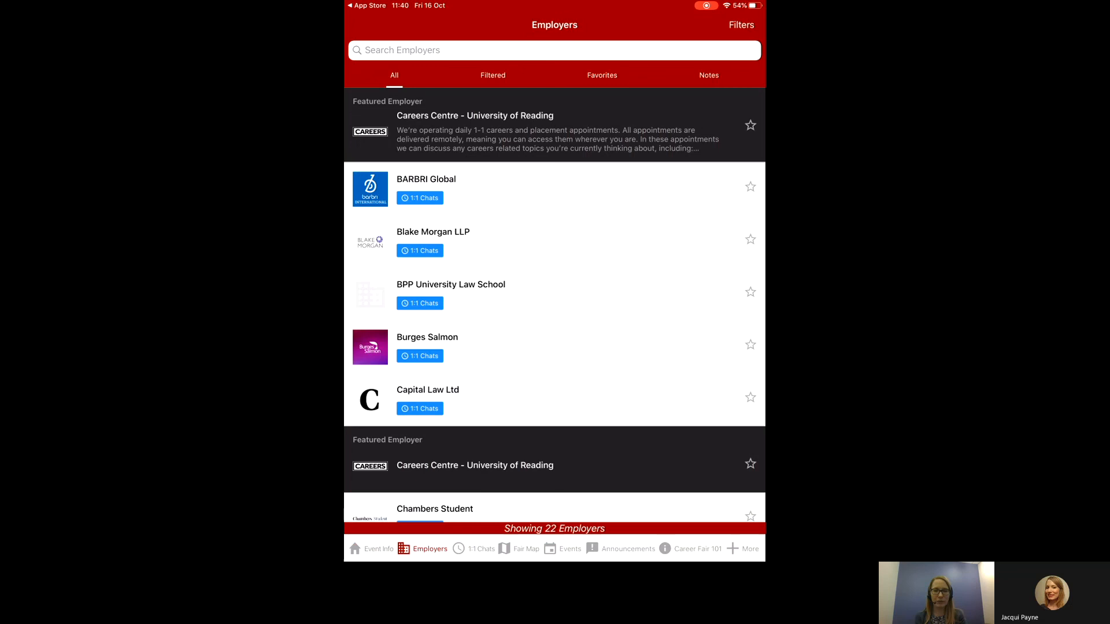
scroll("down", 3)
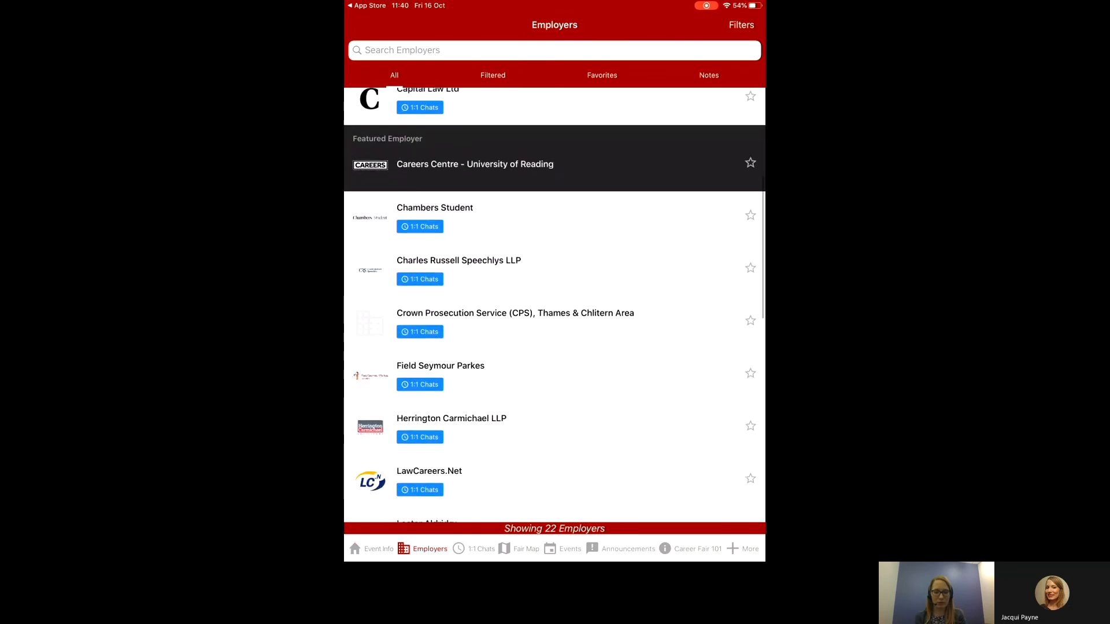
scroll("down", 3)
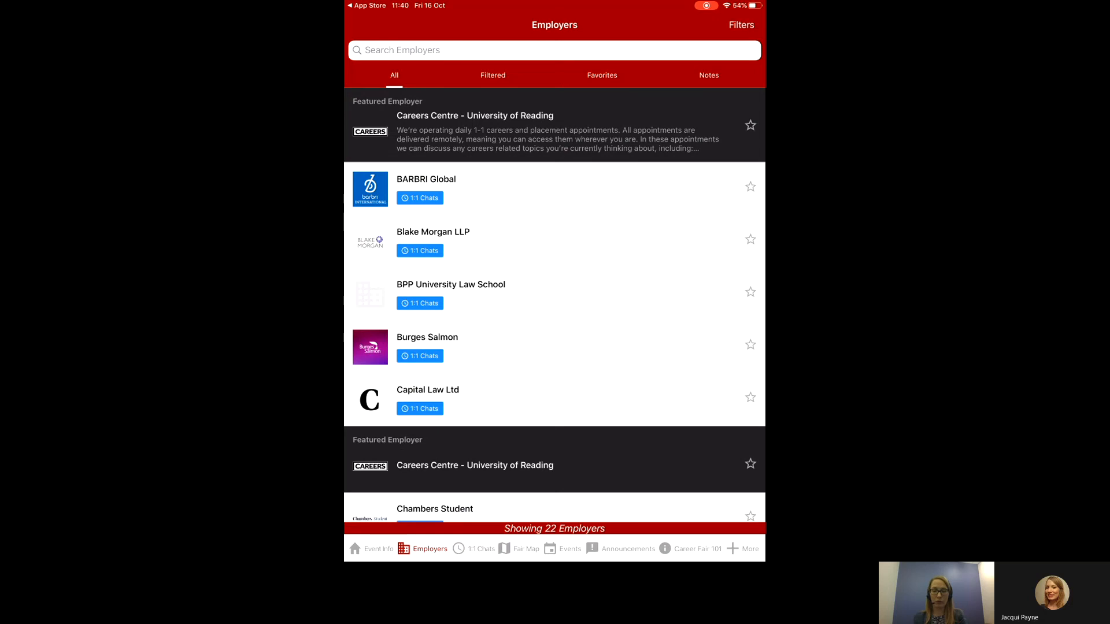
left_click(741, 25)
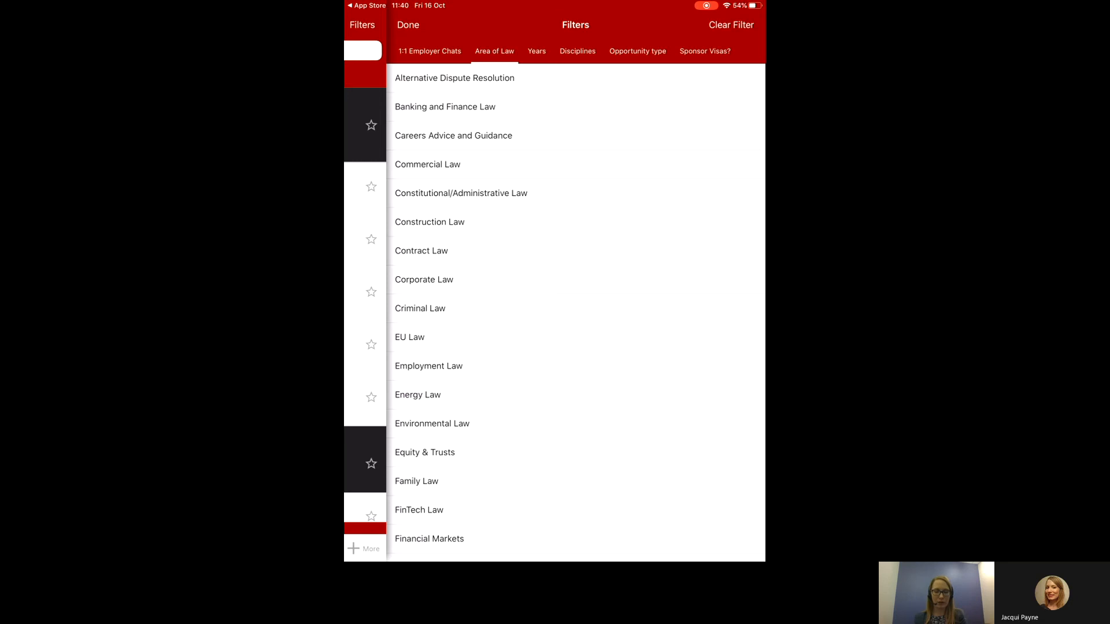
Review the Years, Opportunity type and Sponsor Visas filters, then apply a Corporate Law filter.
left_click(537, 50)
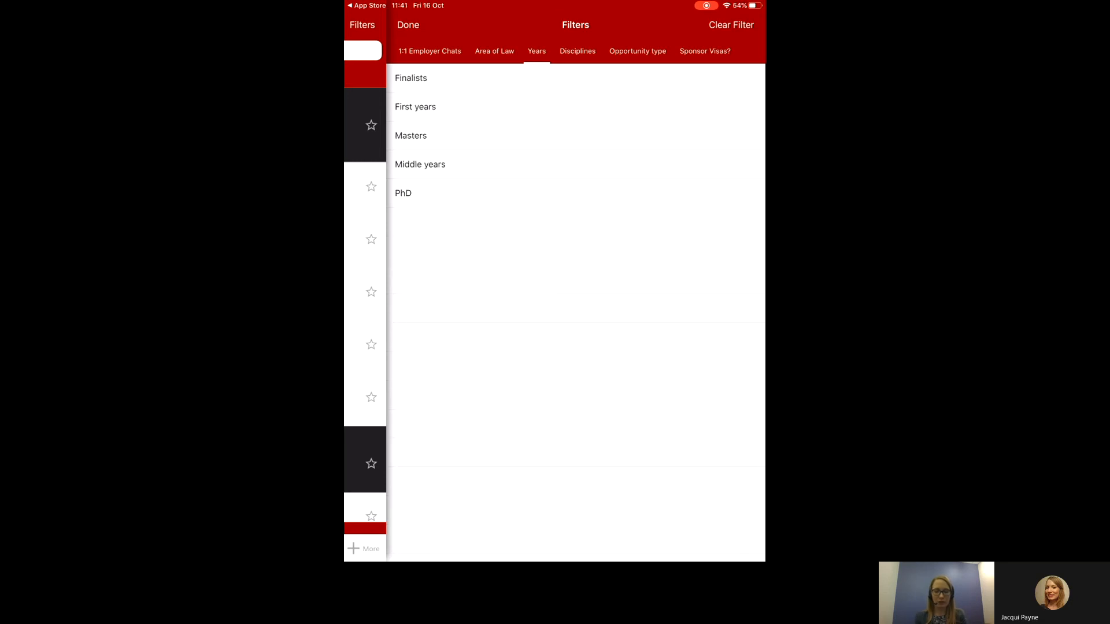
left_click(636, 51)
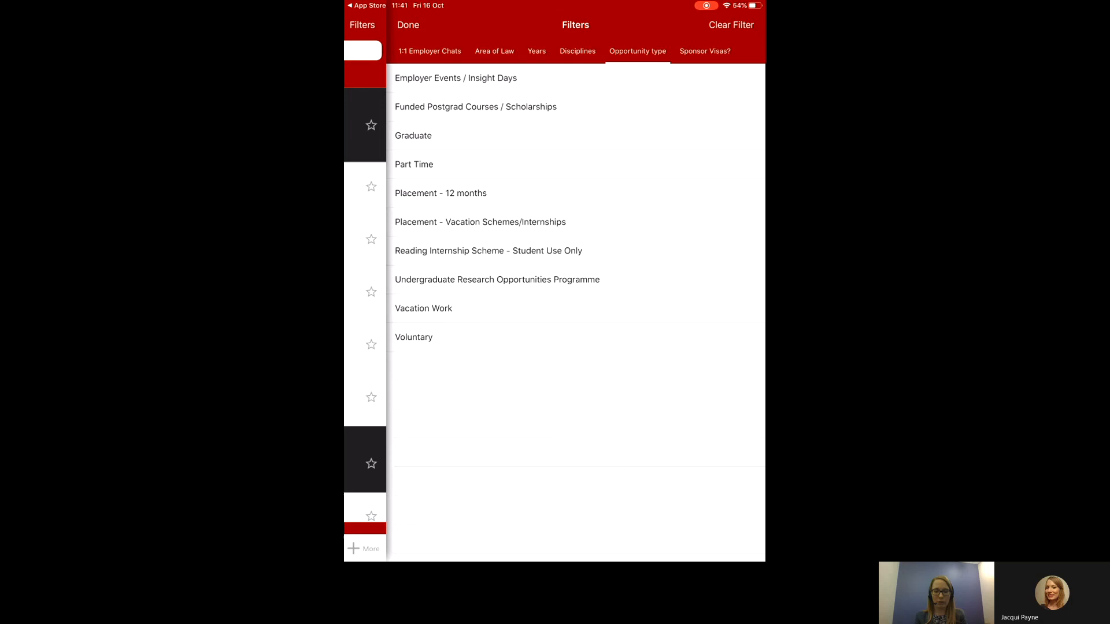
left_click(704, 50)
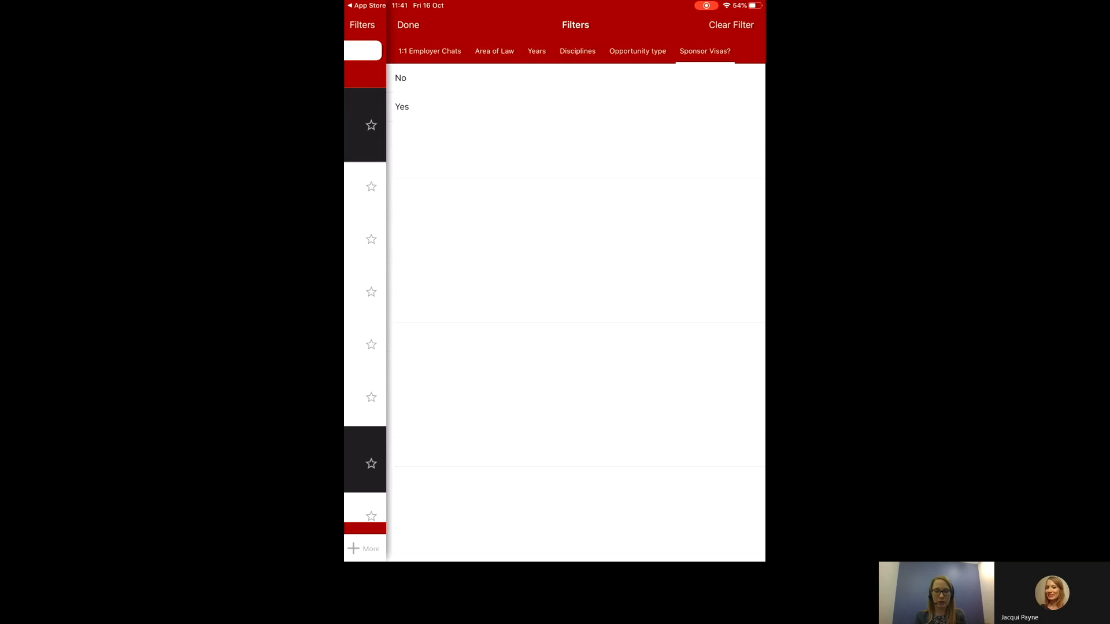
left_click(493, 49)
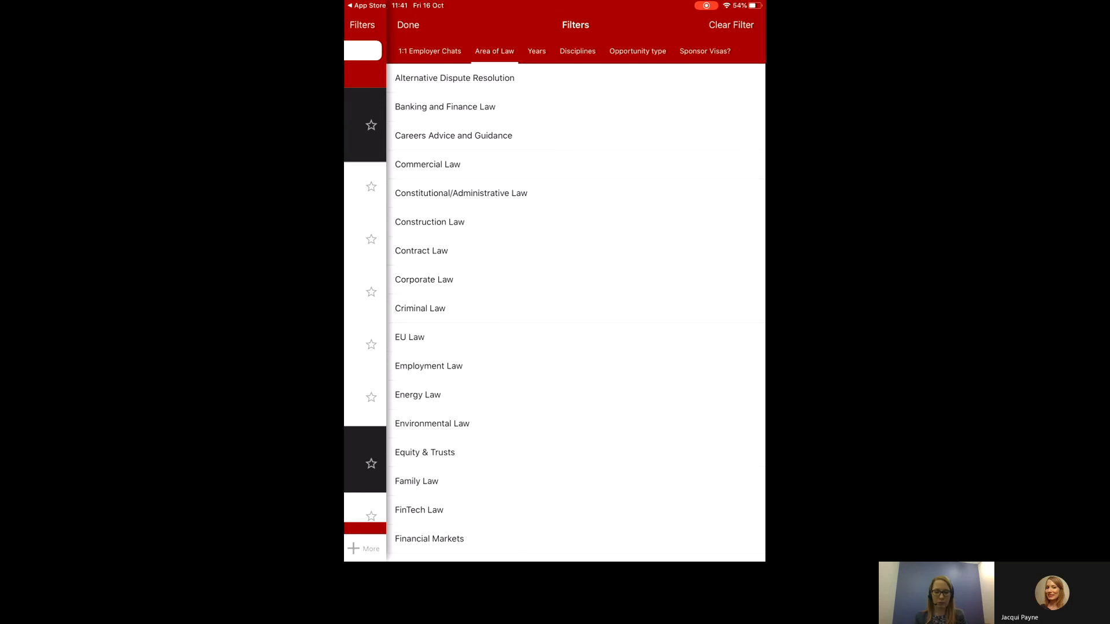
left_click(423, 278)
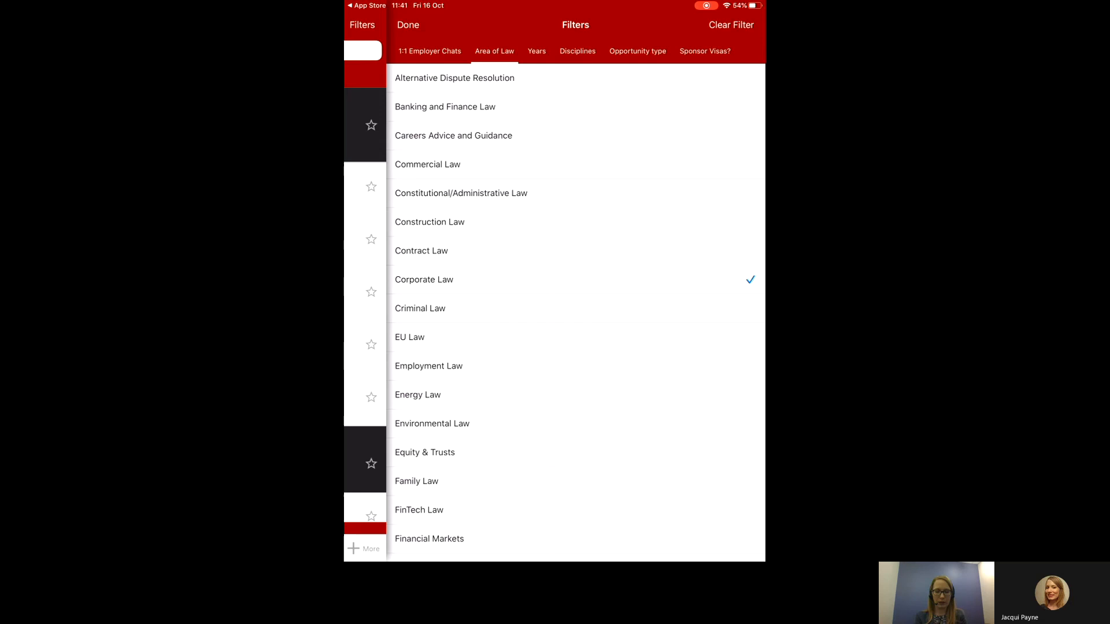
left_click(408, 24)
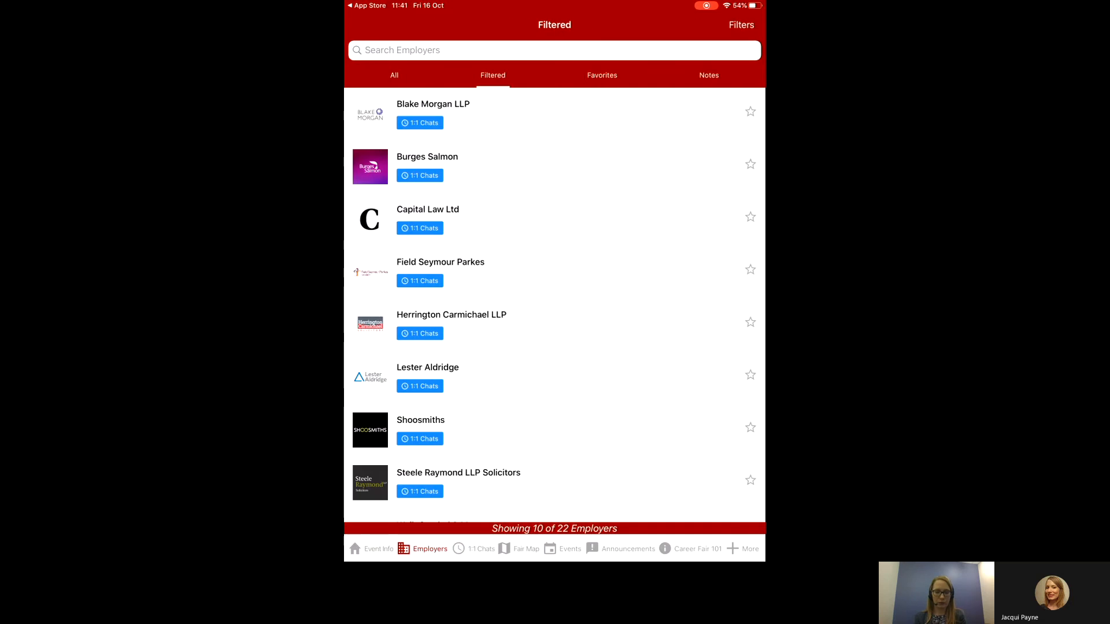
Browse the 10 matching Corporate Law firms, then show all 22 employers again.
scroll("down", 3)
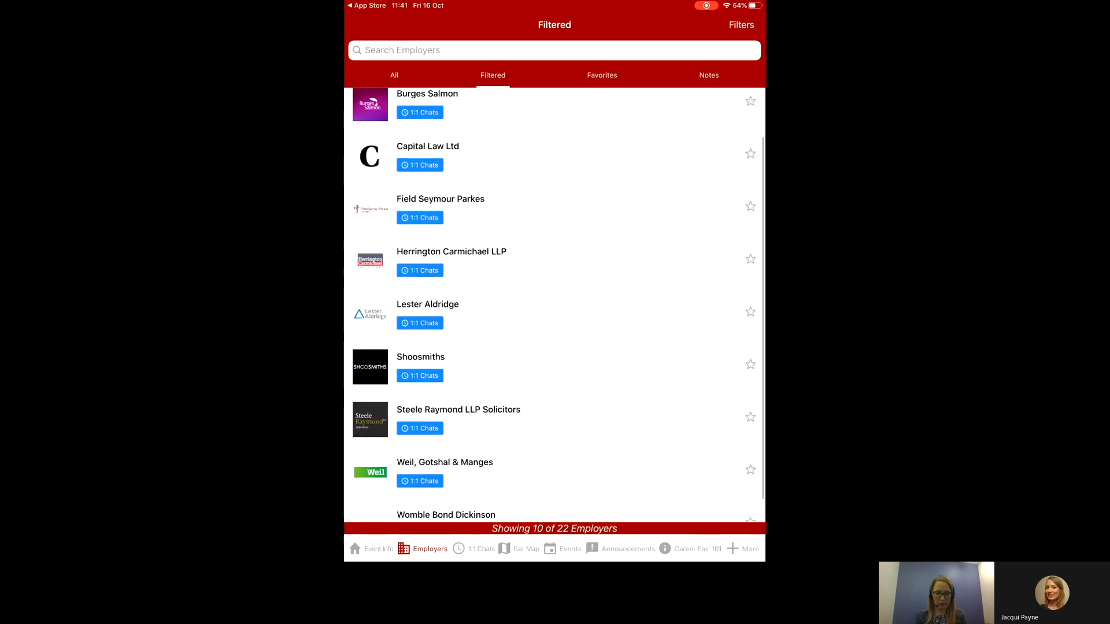
scroll("down", 3)
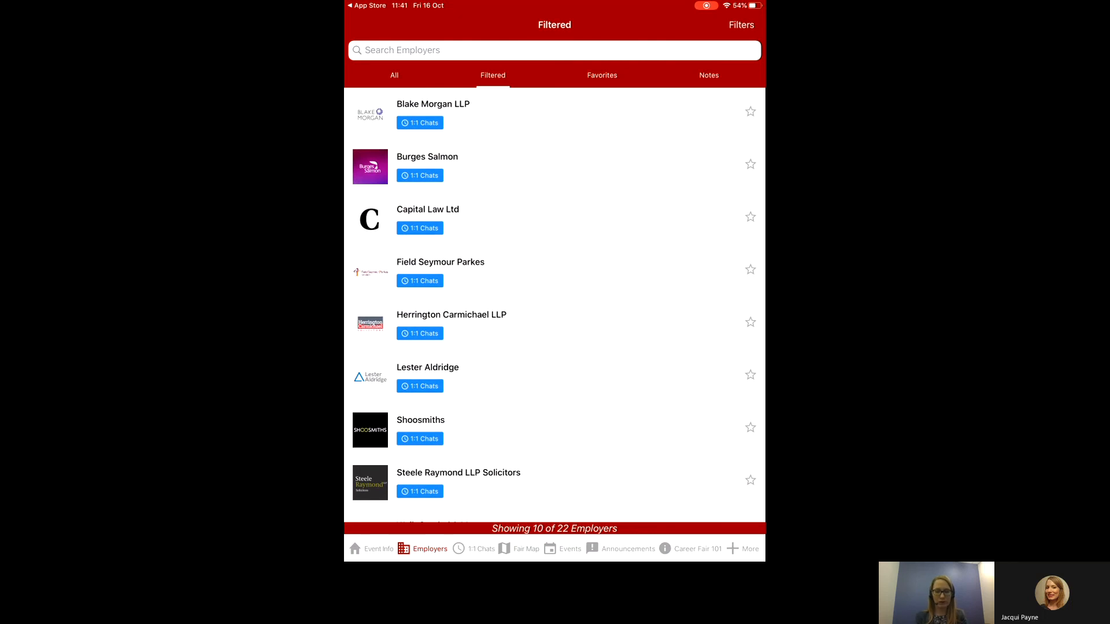
left_click(394, 75)
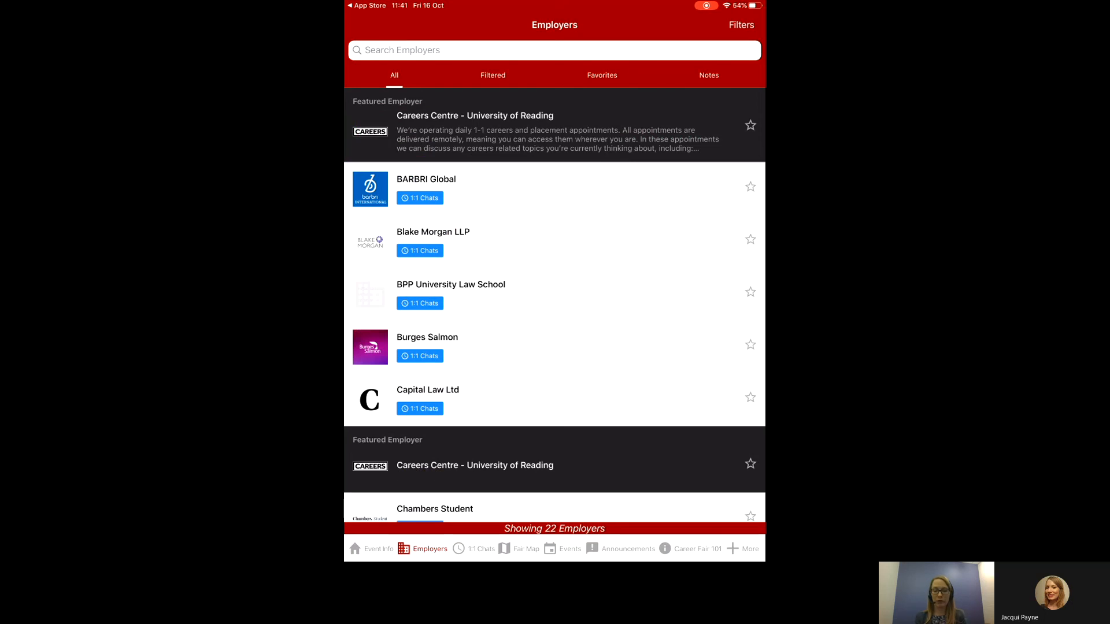
Read through Blake Morgan LLP's employer profile and return to the employer list.
left_click(432, 231)
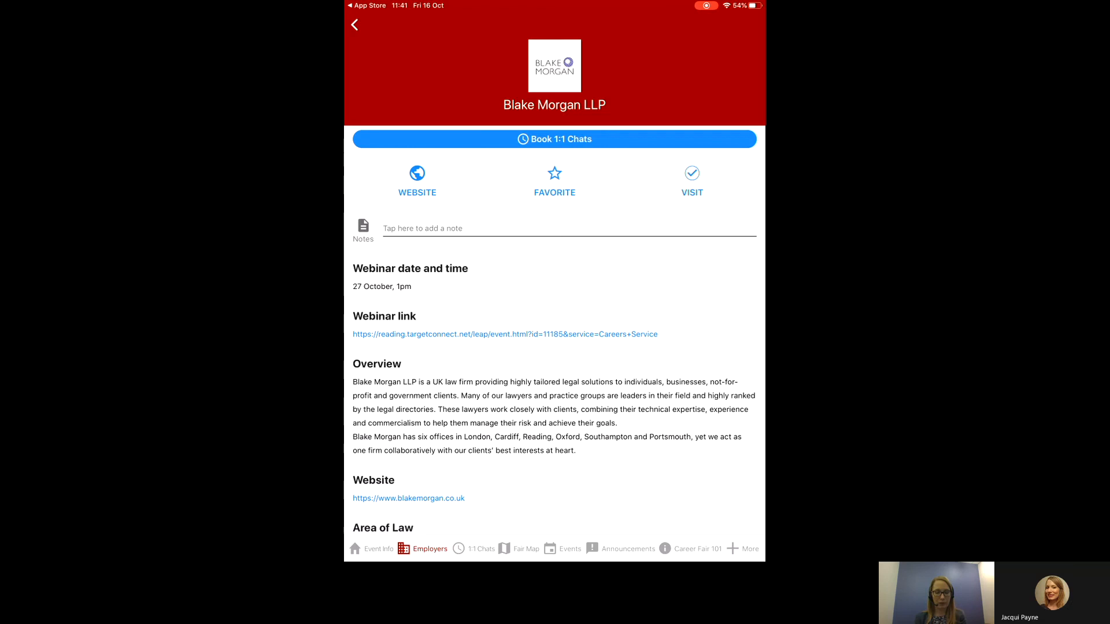
scroll("down", 3)
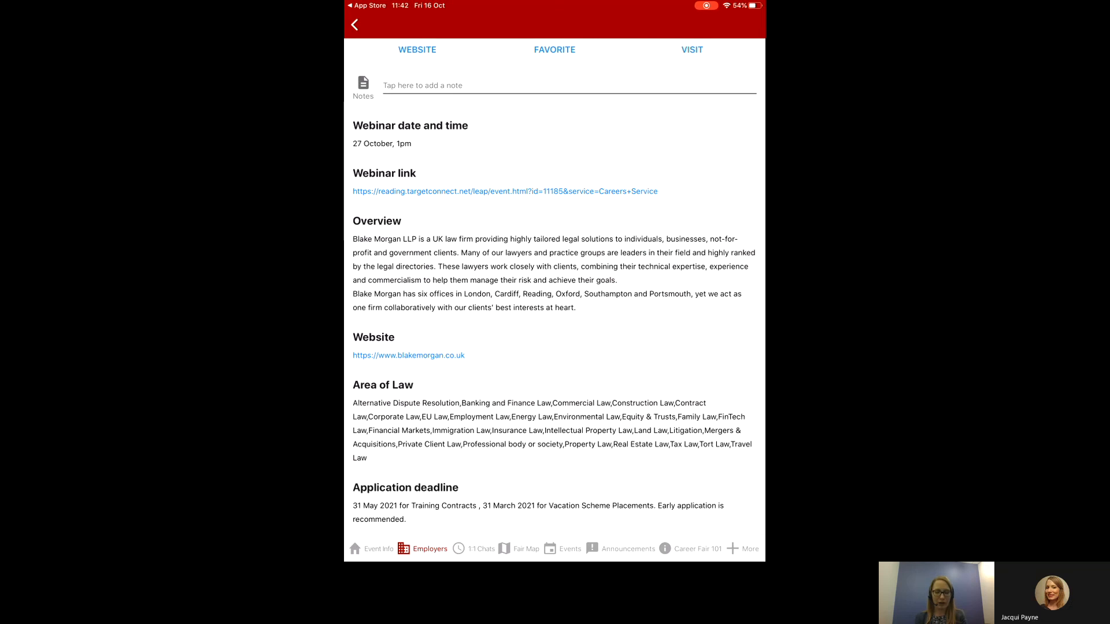
scroll("down", 3)
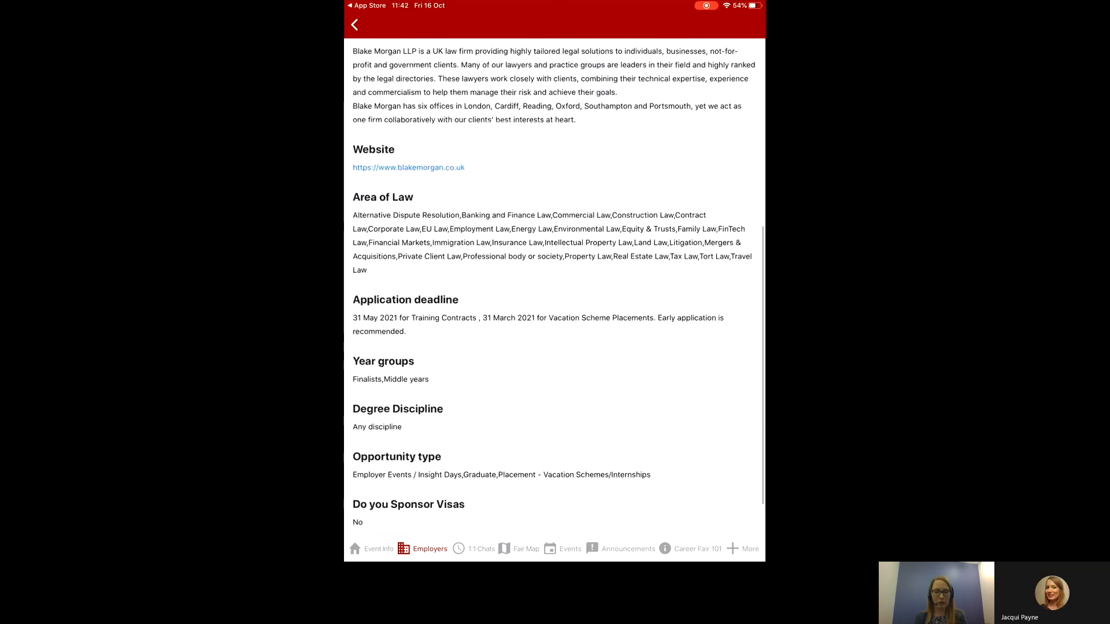
scroll("down", 3)
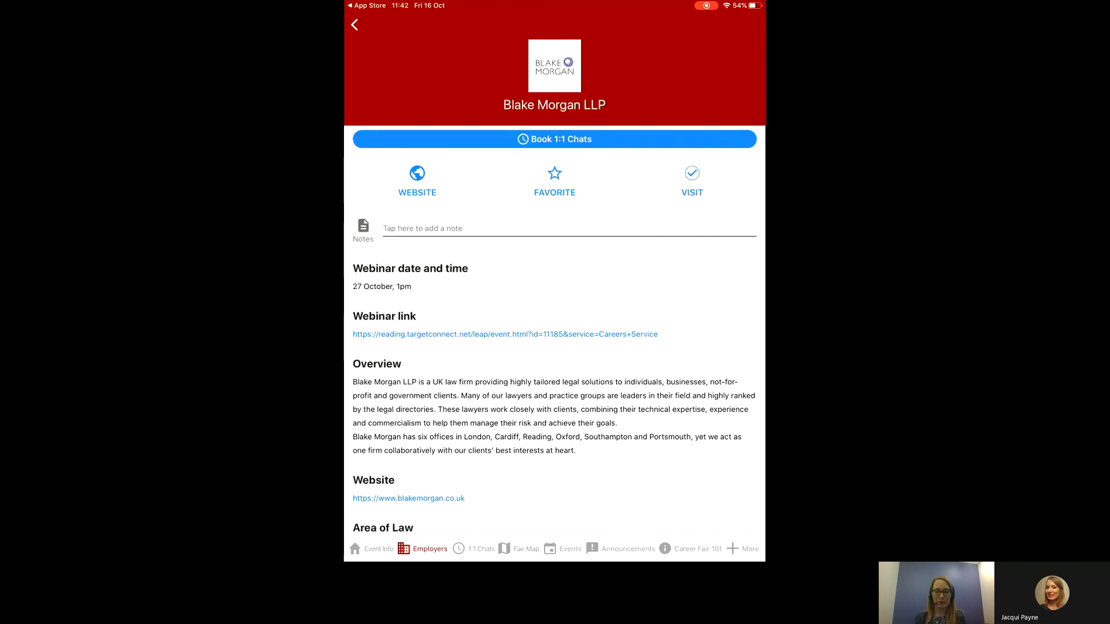
left_click(354, 24)
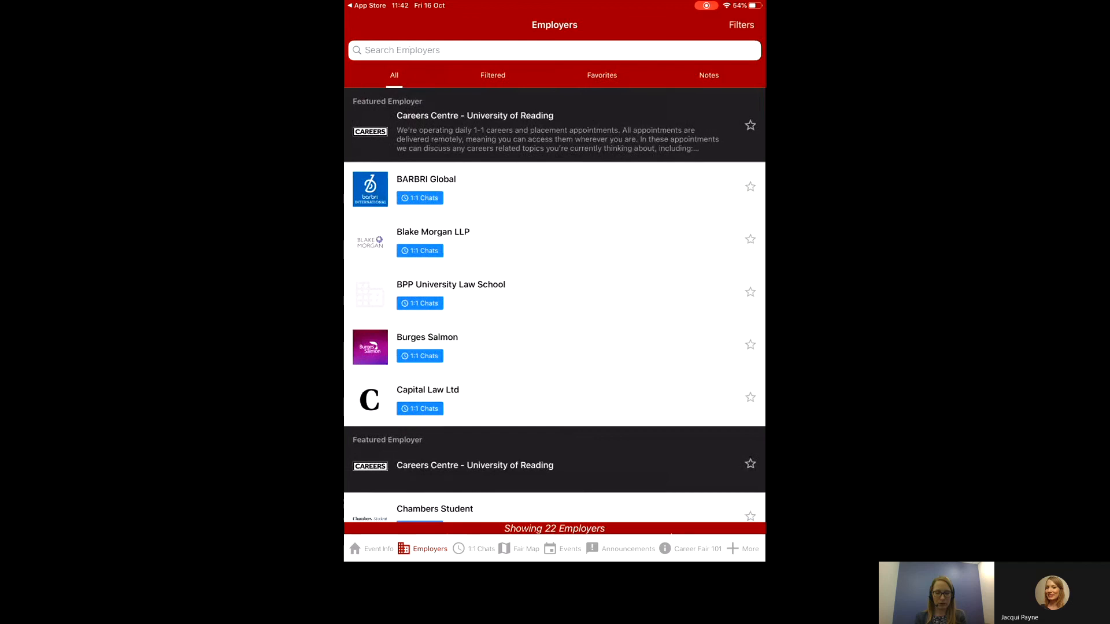
scroll("down", 3)
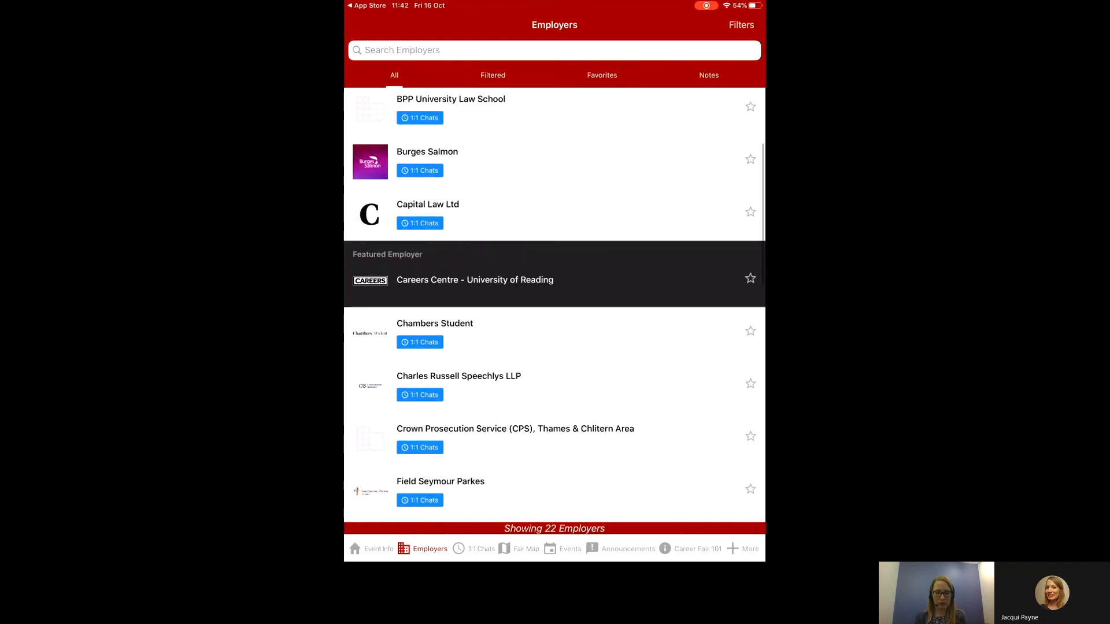
View Charles Russell Speechlys LLP's 1:1 chat schedule details, then the empty booked appointments list.
left_click(458, 376)
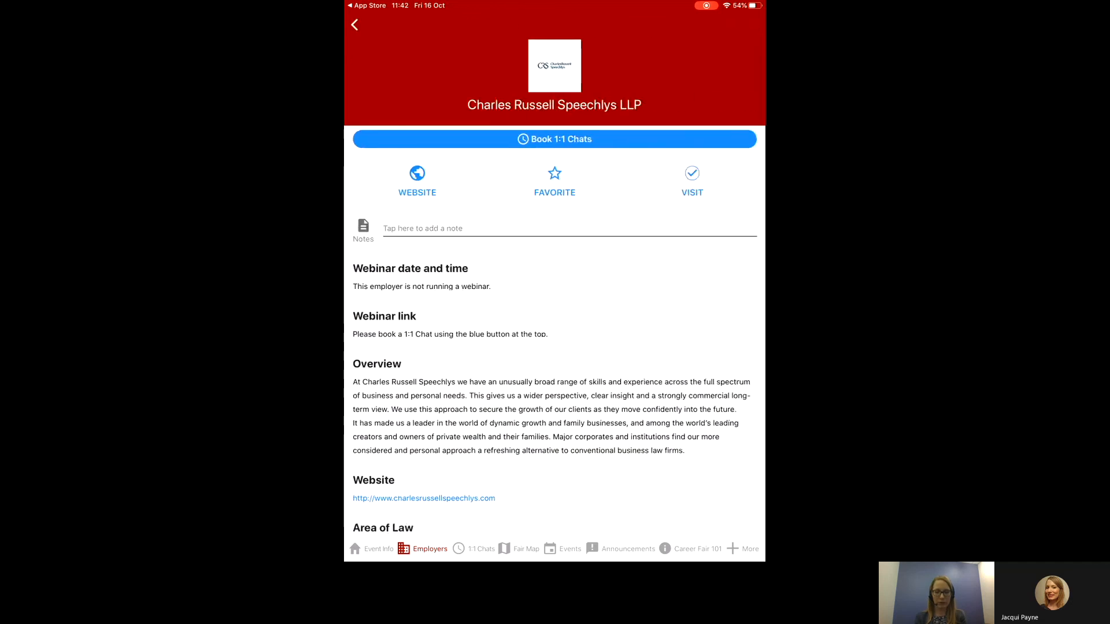
left_click(553, 139)
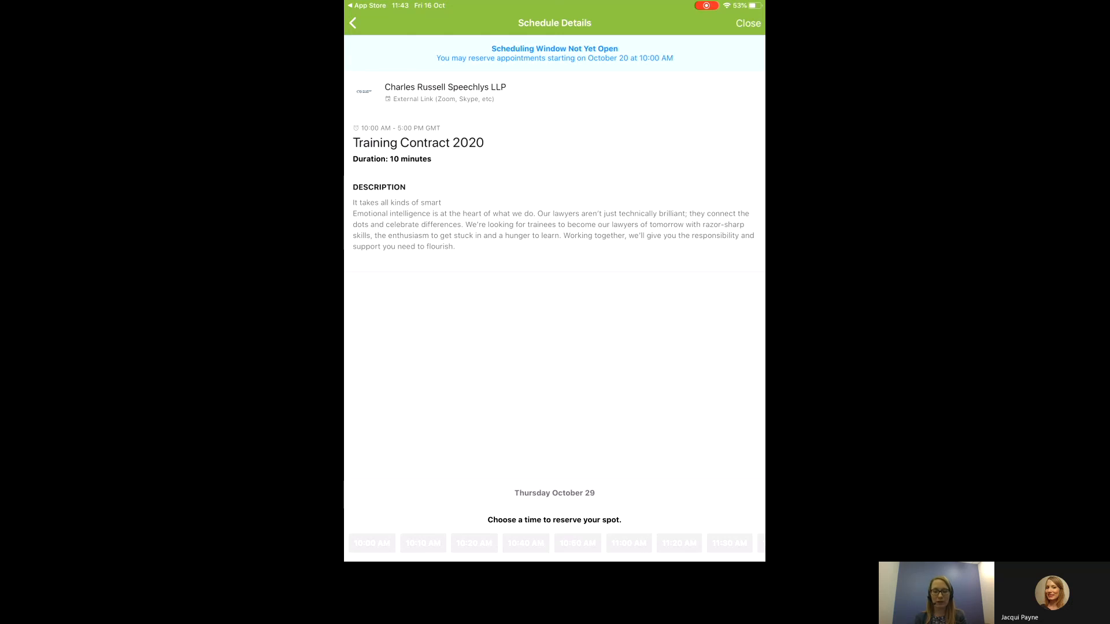
left_click(353, 23)
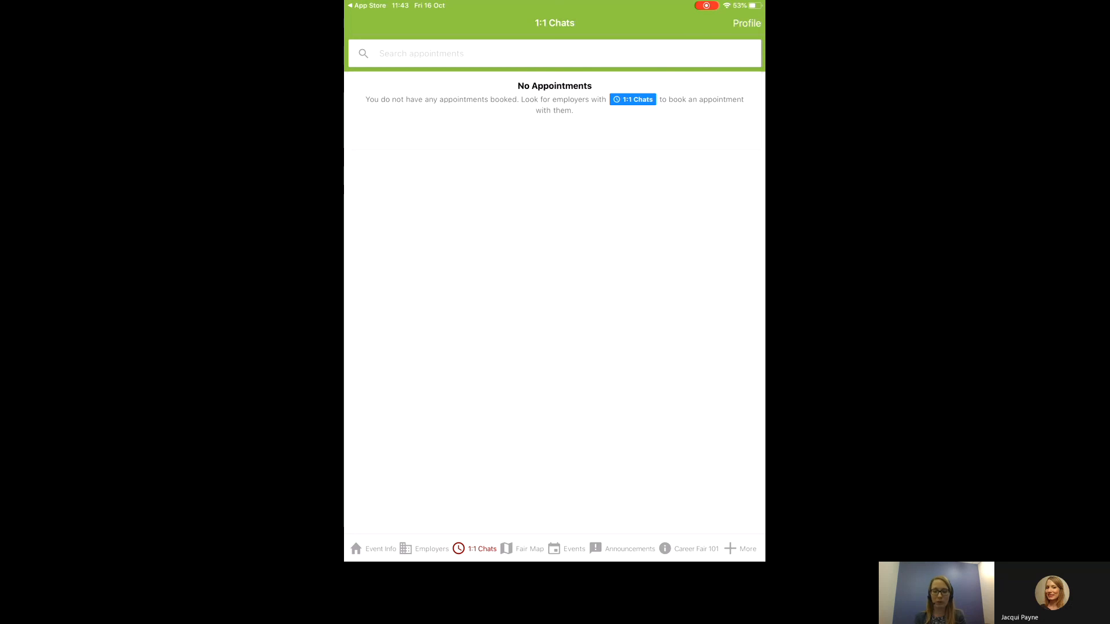
Review the student profile fields and completion progress, then show the fair's events.
left_click(746, 23)
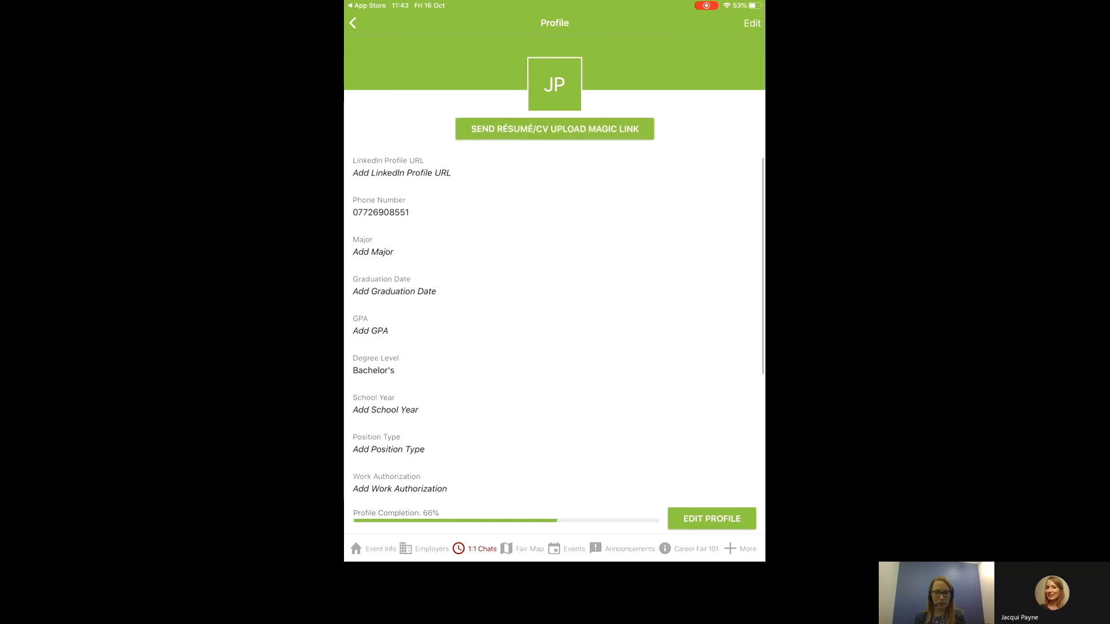
scroll("down", 3)
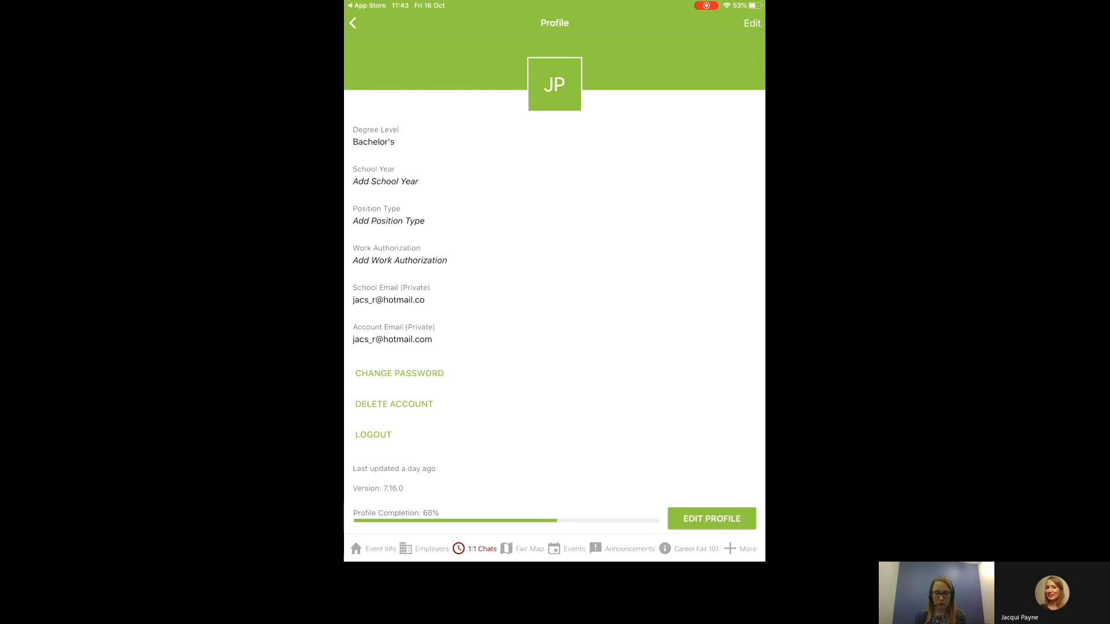
left_click(574, 548)
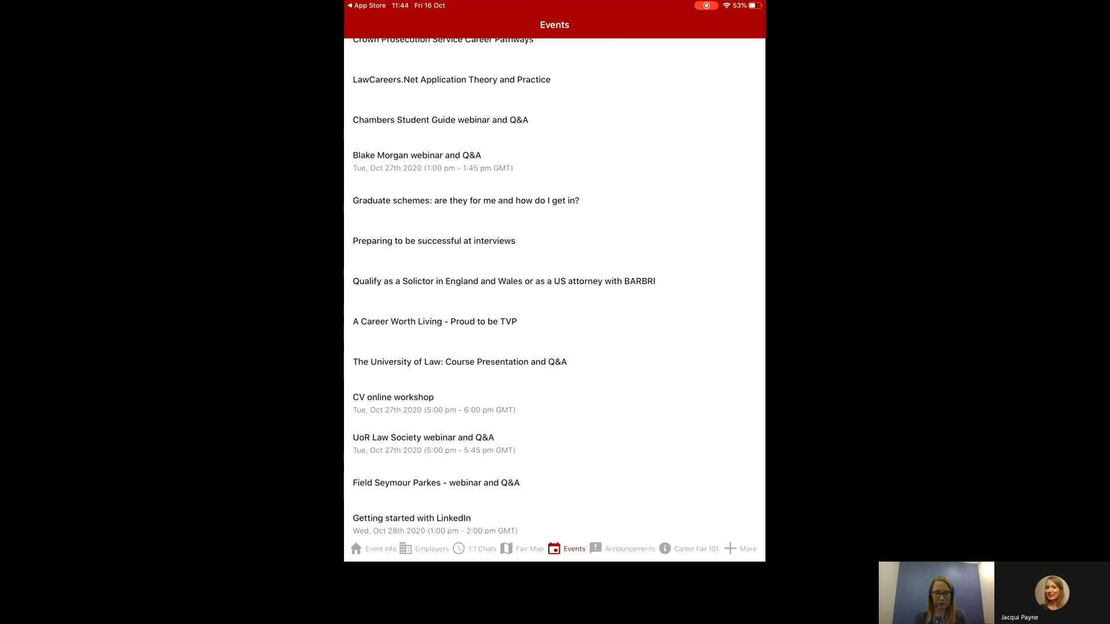
Read the Crown Prosecution Service Career Pathways event details, then view the announcements.
scroll("down", 3)
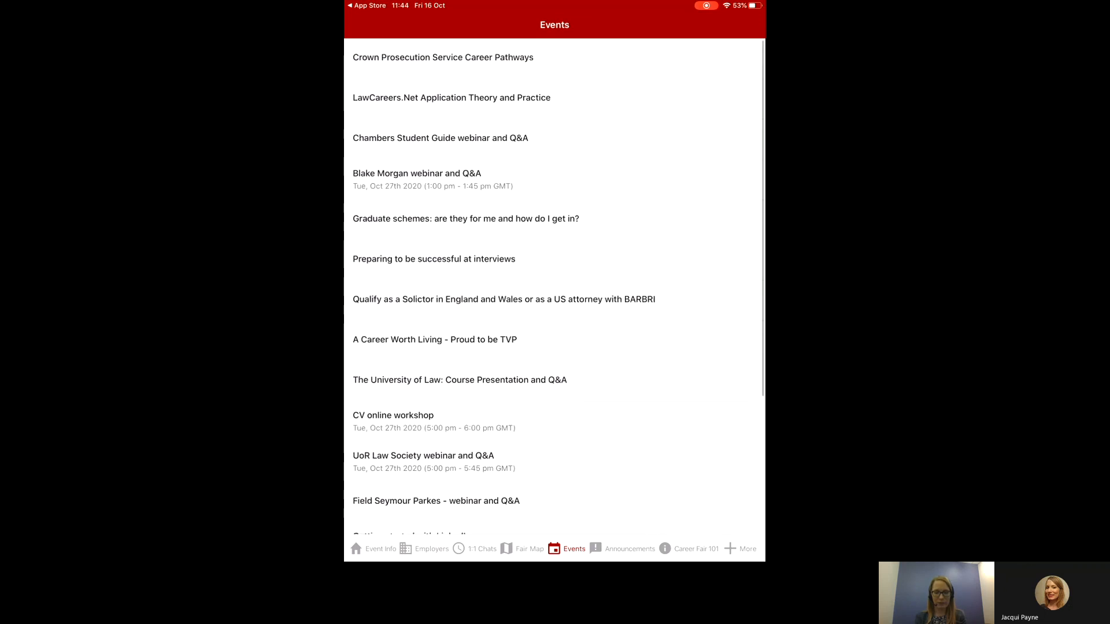
left_click(443, 57)
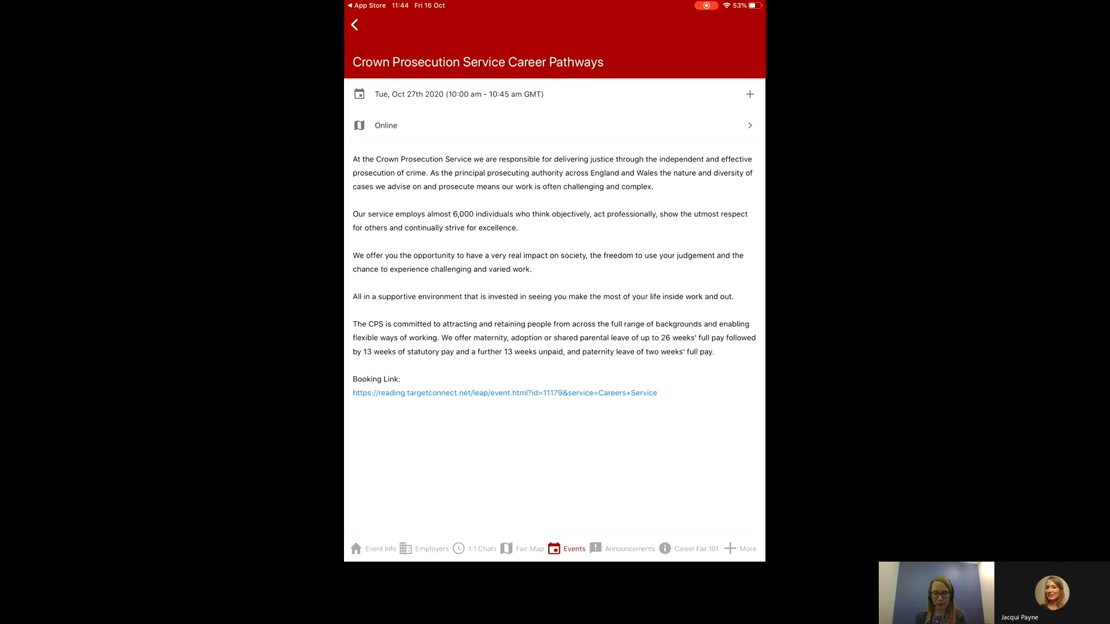
left_click(629, 548)
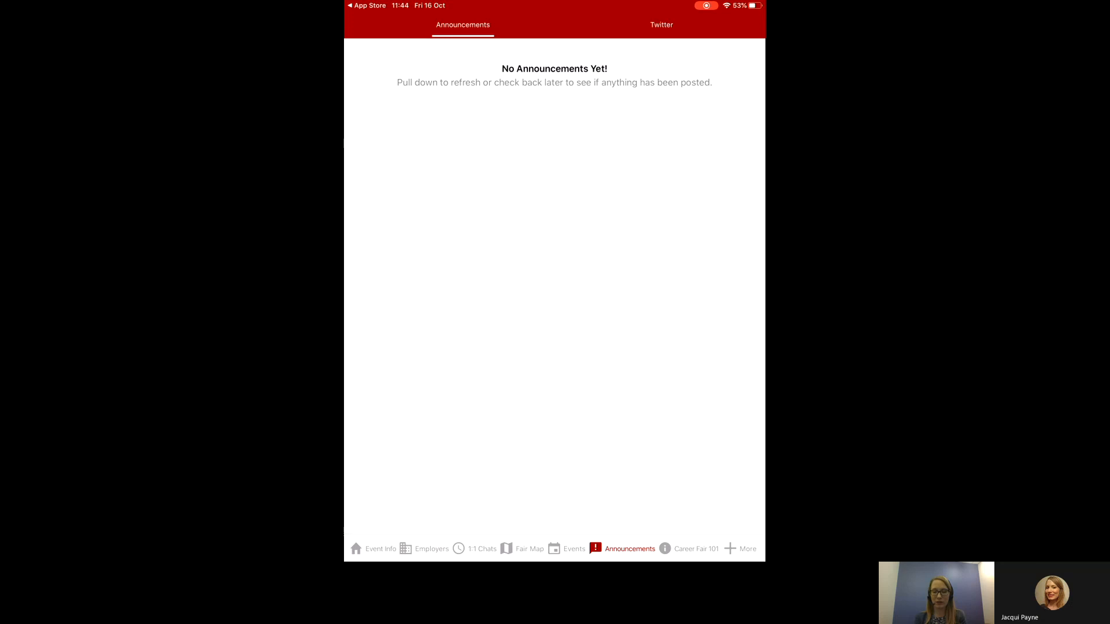
Browse the UoR Careers Twitter feed, then show the Career Fair 101 guide topics.
left_click(660, 24)
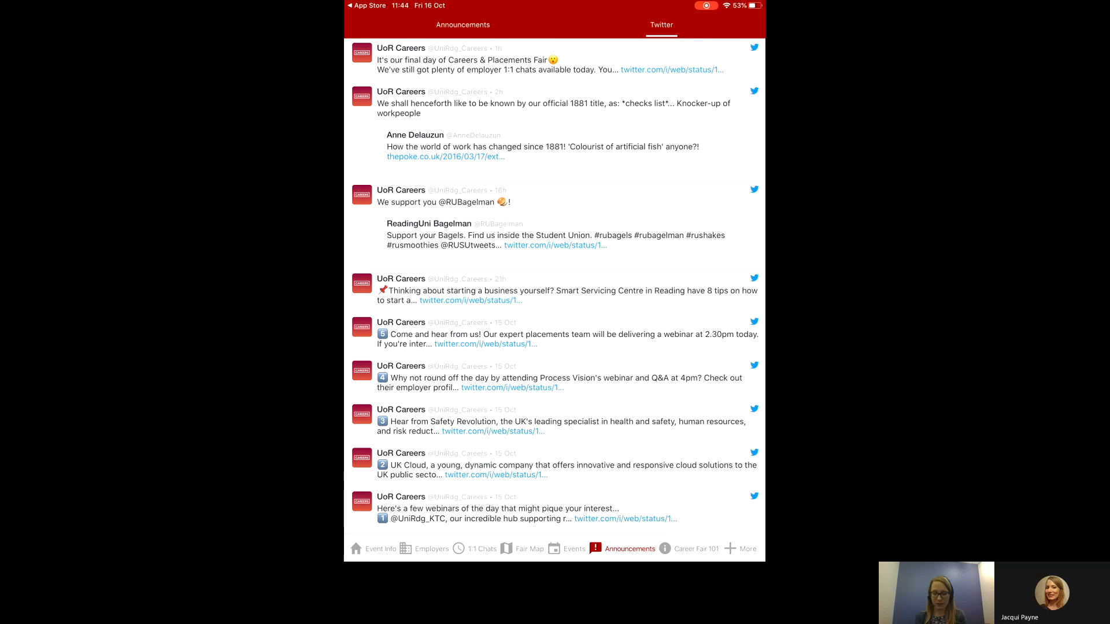
left_click(696, 547)
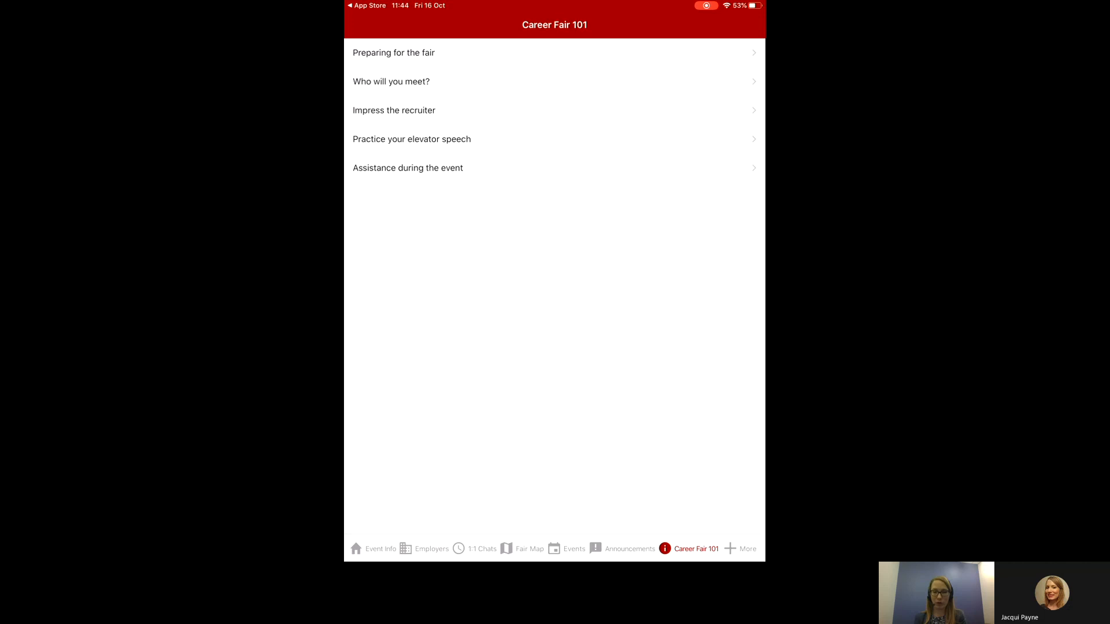
From More, choose Change Events to list the University of Reading fairs.
left_click(740, 548)
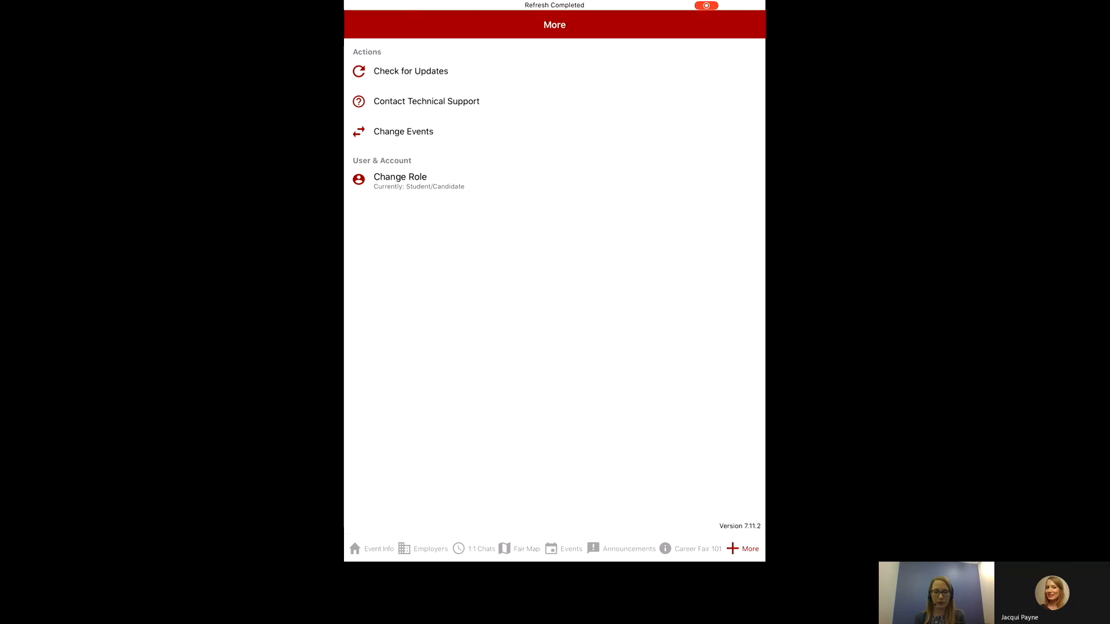
left_click(402, 131)
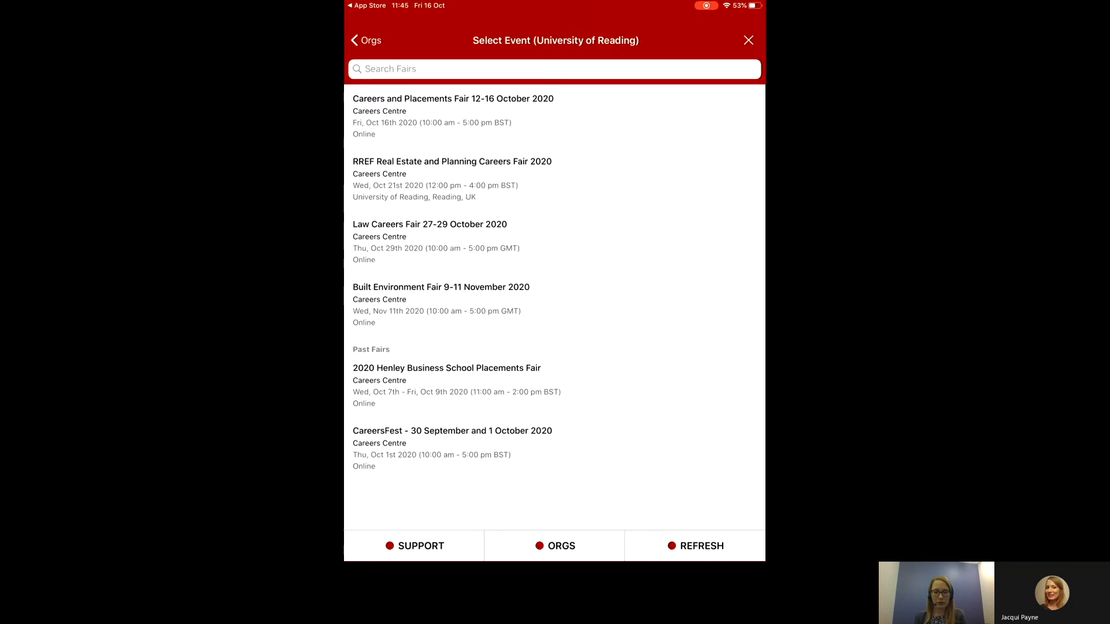